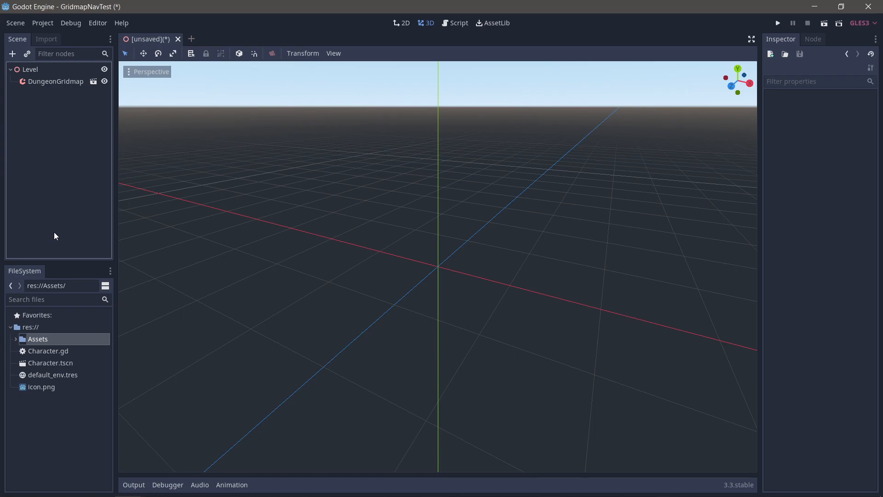
{"action": "mouse_move", "coordinate": [84, 364]}
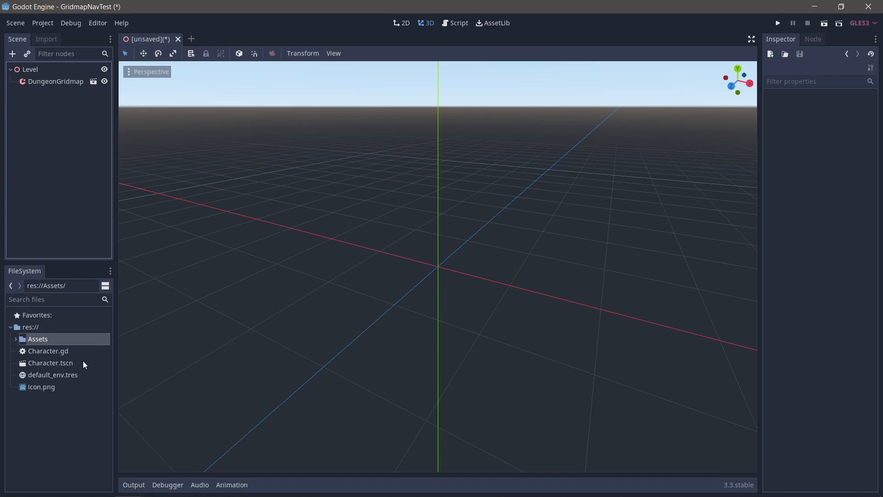
{"action": "mouse_move", "coordinate": [79, 365]}
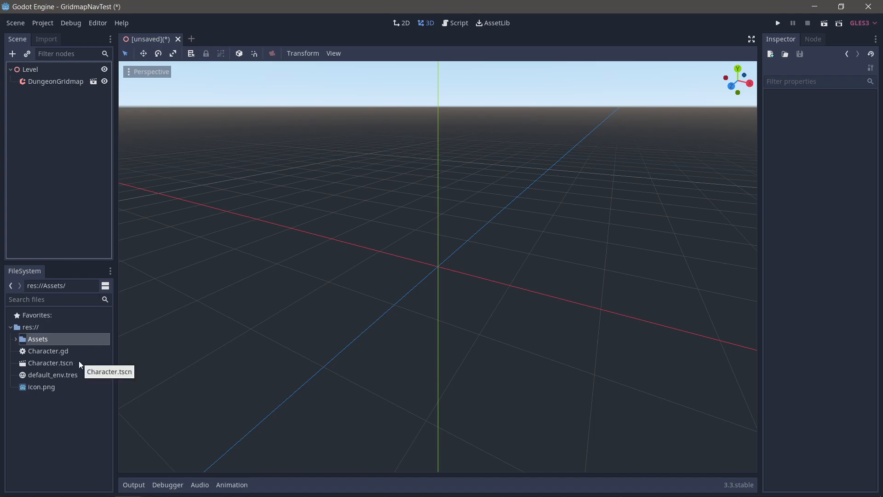
Open Character.tscn and review the Character node's movement script
{"action": "double_click", "coordinate": [51, 363]}
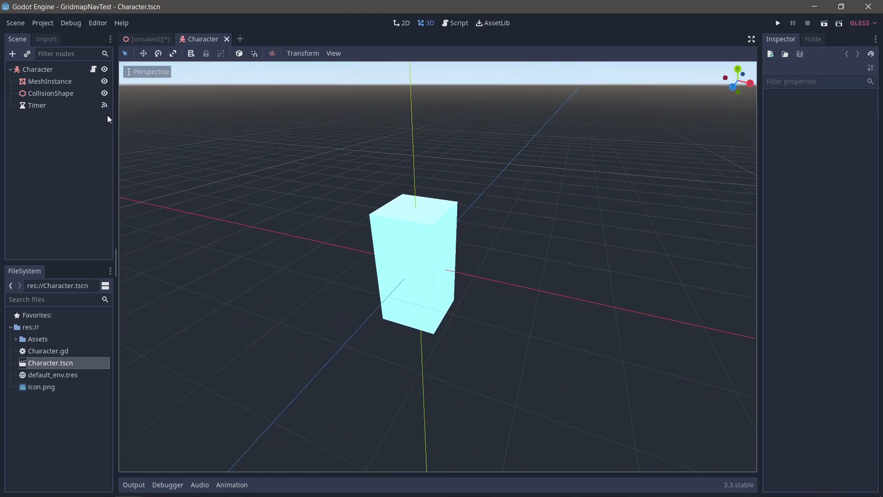
{"action": "left_click", "coordinate": [454, 23]}
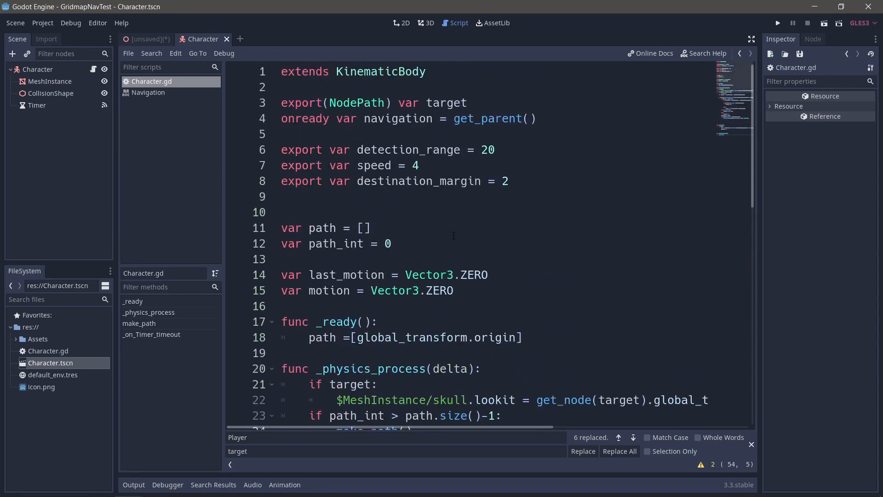
{"action": "scroll", "scroll_direction": "down", "scroll_amount": 3}
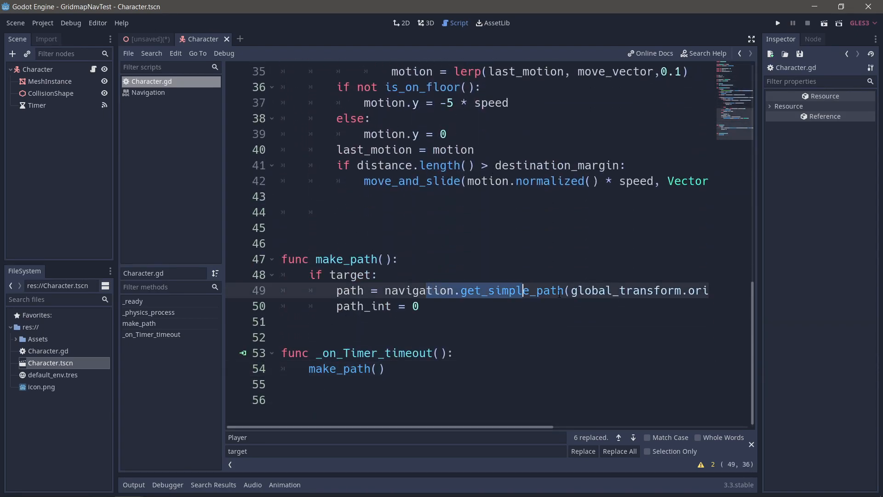
{"action": "scroll", "scroll_direction": "up", "scroll_amount": 3}
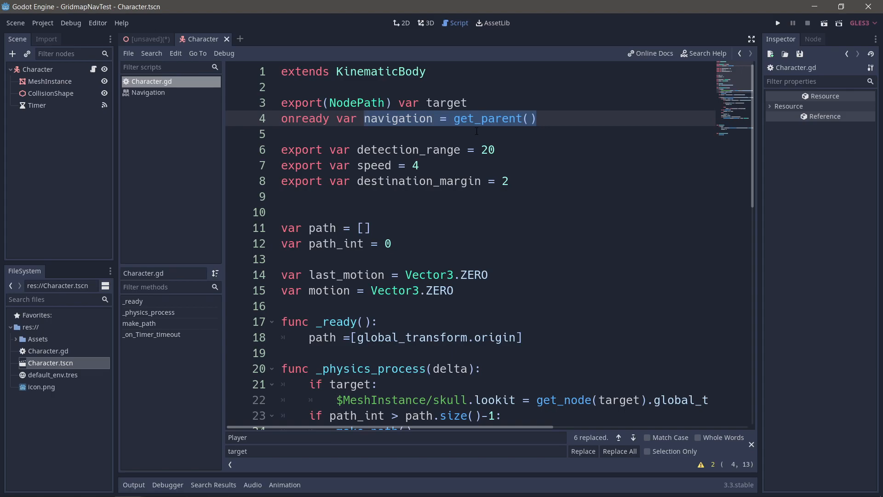
{"action": "scroll", "scroll_direction": "down", "scroll_amount": 3}
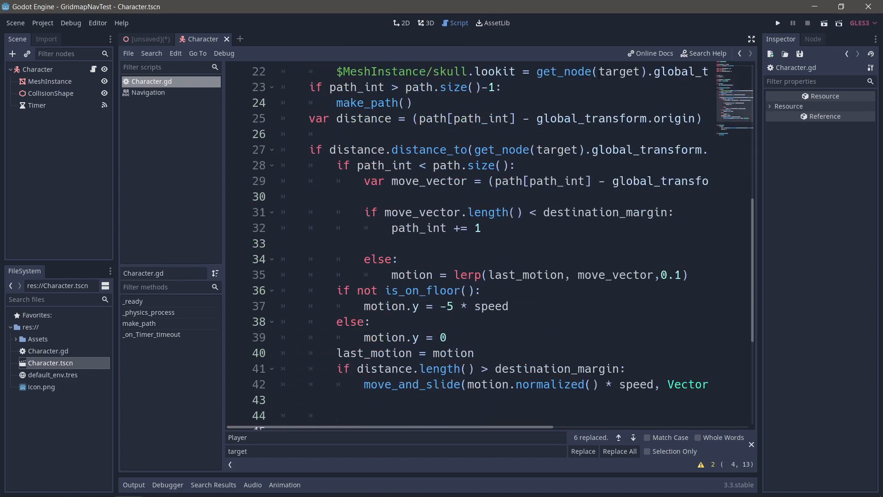
Bring up the Navigation class reference, then return to the unsaved Level scene
{"action": "left_click", "coordinate": [703, 54]}
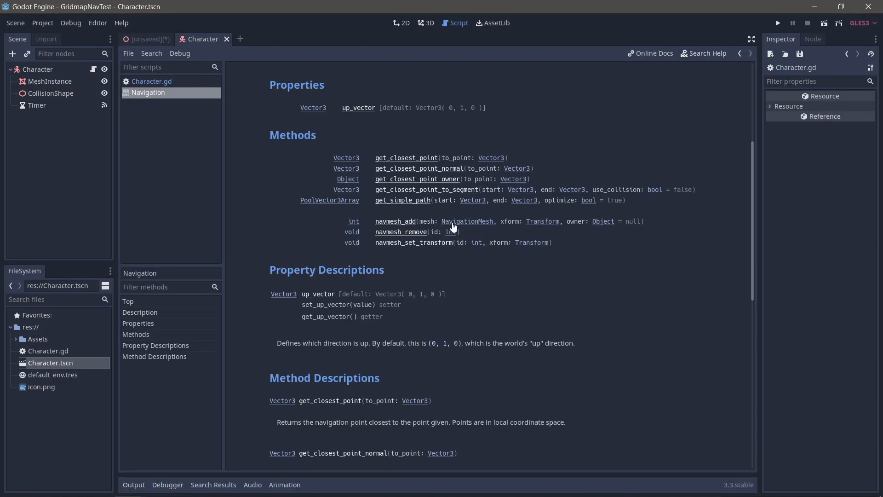
{"action": "scroll", "scroll_direction": "down", "scroll_amount": 3}
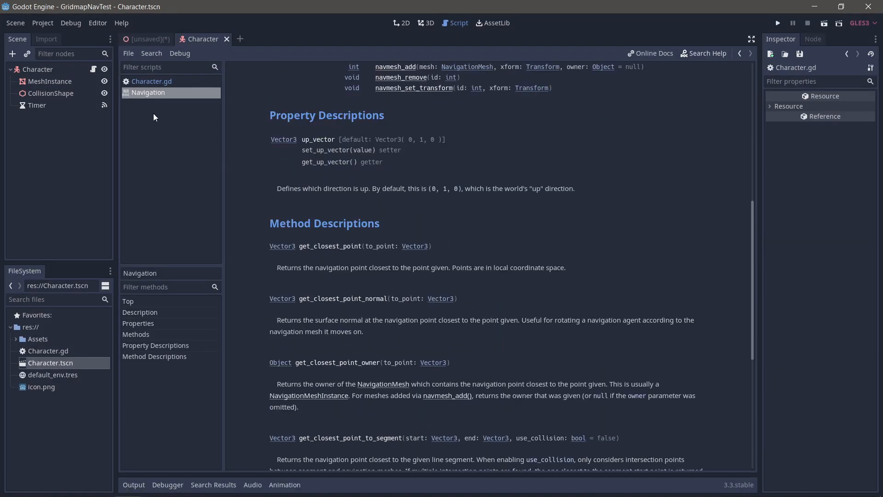
{"action": "left_click", "coordinate": [148, 38]}
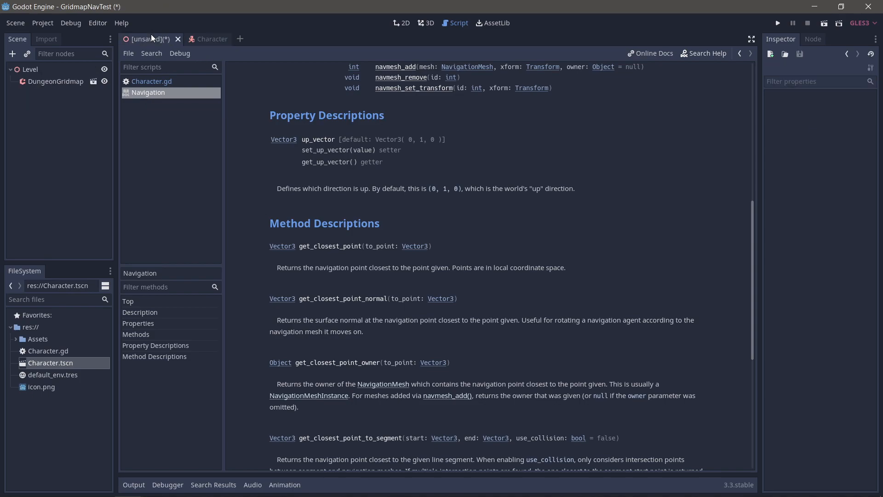
Paint plain floor rooms joined by a straight corridor in the DungeonGridmap
{"action": "left_click", "coordinate": [430, 23]}
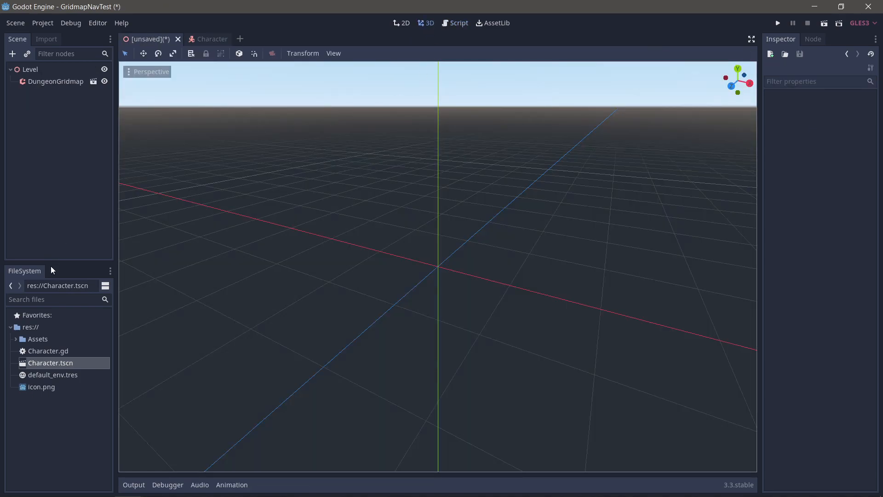
{"action": "left_click", "coordinate": [56, 81]}
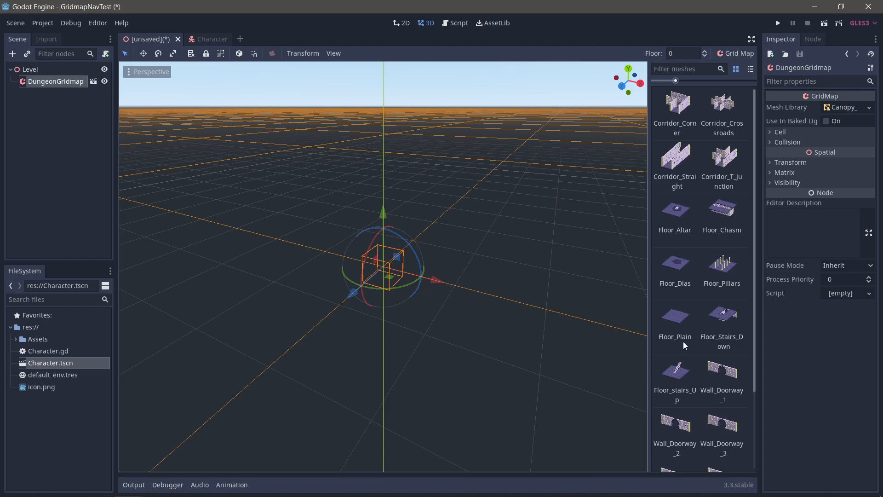
{"action": "mouse_move", "coordinate": [680, 174]}
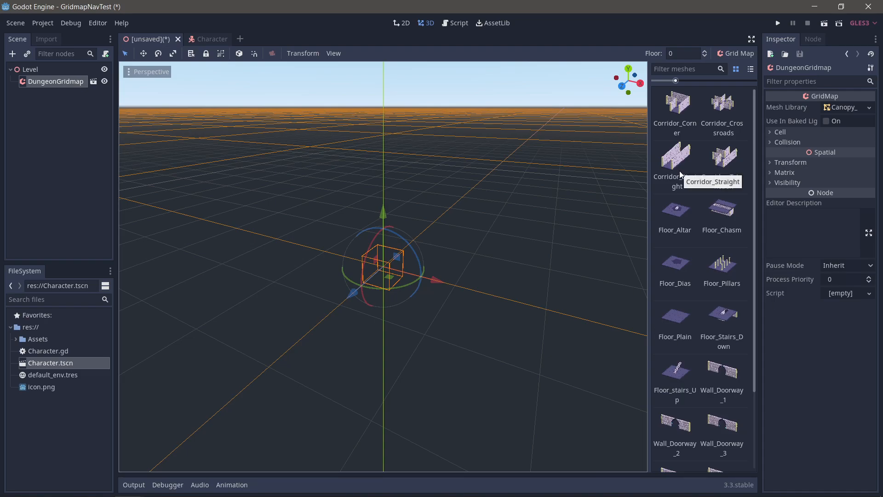
{"action": "mouse_move", "coordinate": [661, 288]}
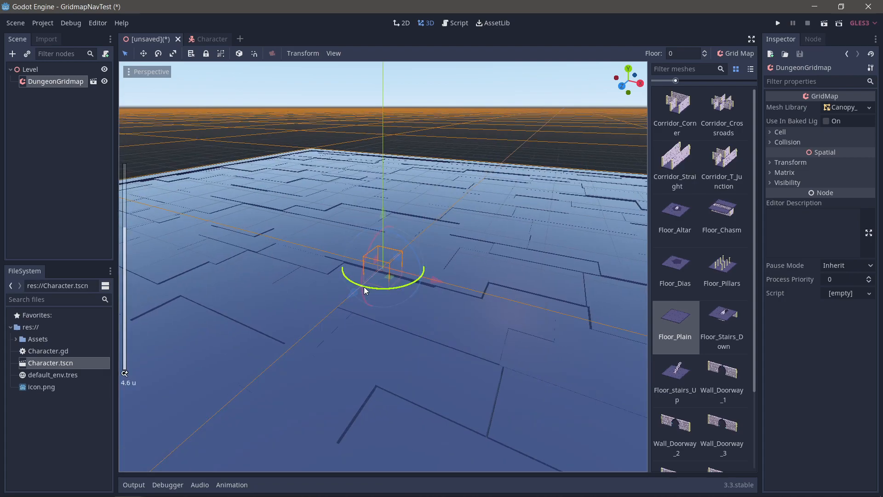
{"action": "scroll", "scroll_direction": "down", "scroll_amount": 3}
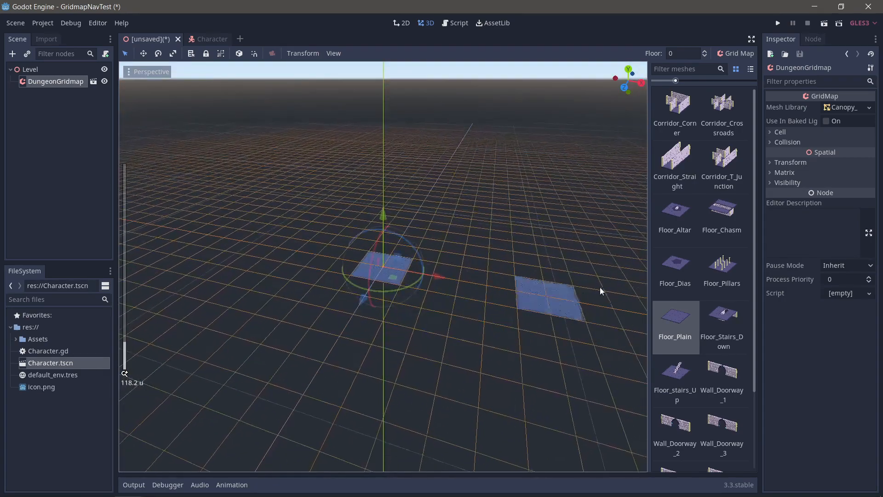
{"action": "left_click", "coordinate": [675, 163]}
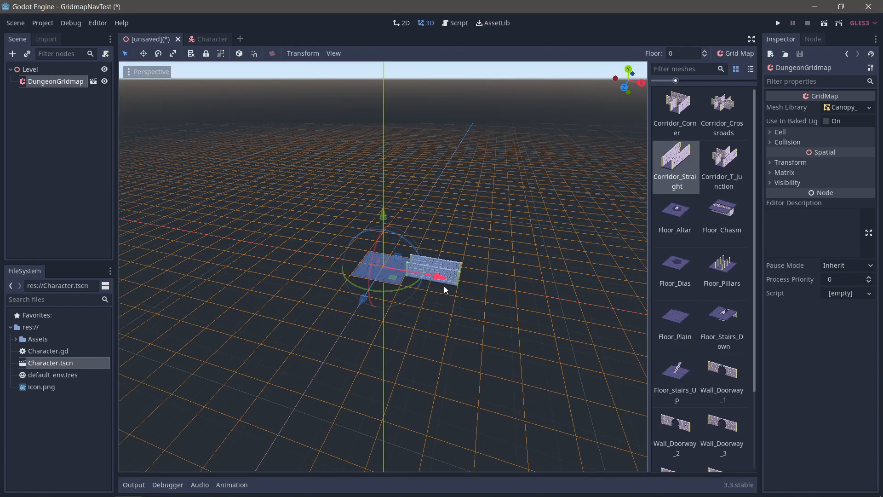
{"action": "left_click", "coordinate": [674, 315]}
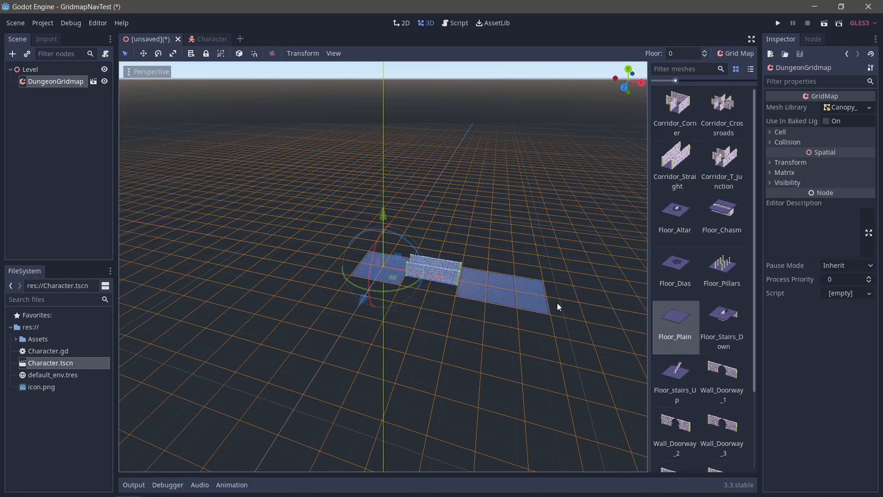
Enclose the rooms with doorway and plain wall pieces from the palette
{"action": "left_click", "coordinate": [721, 372]}
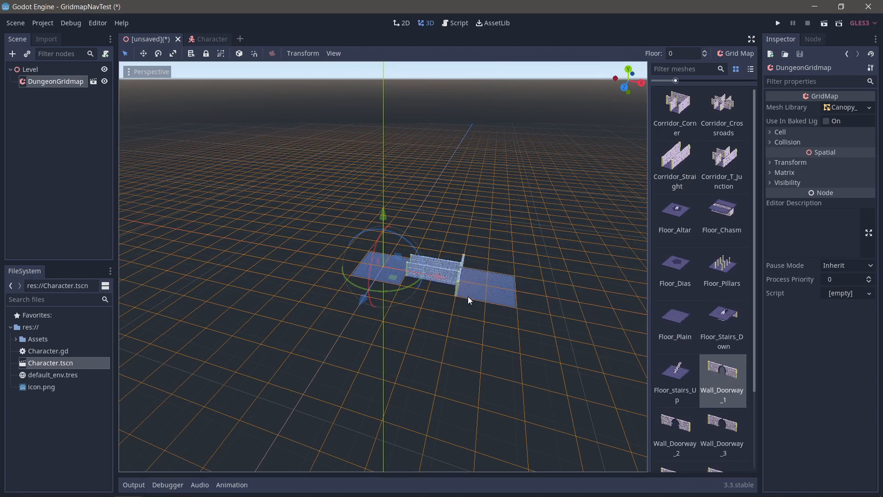
{"action": "scroll", "scroll_direction": "down", "scroll_amount": 3}
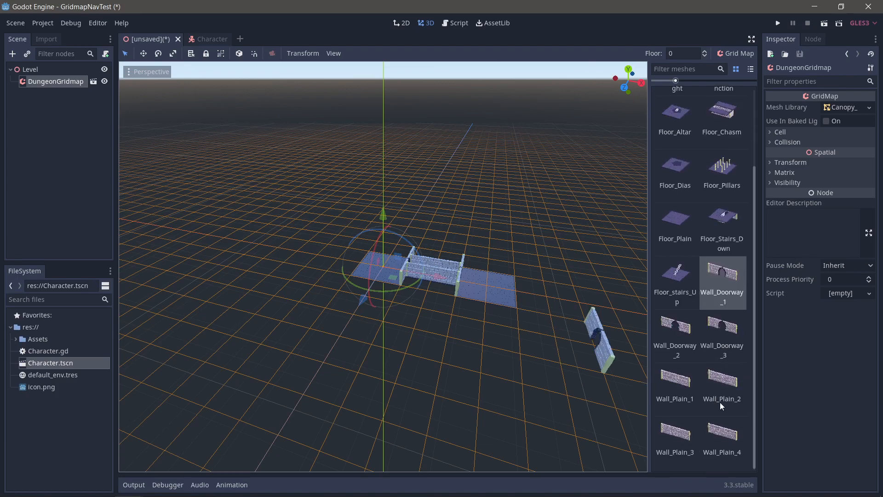
{"action": "left_click", "coordinate": [722, 381]}
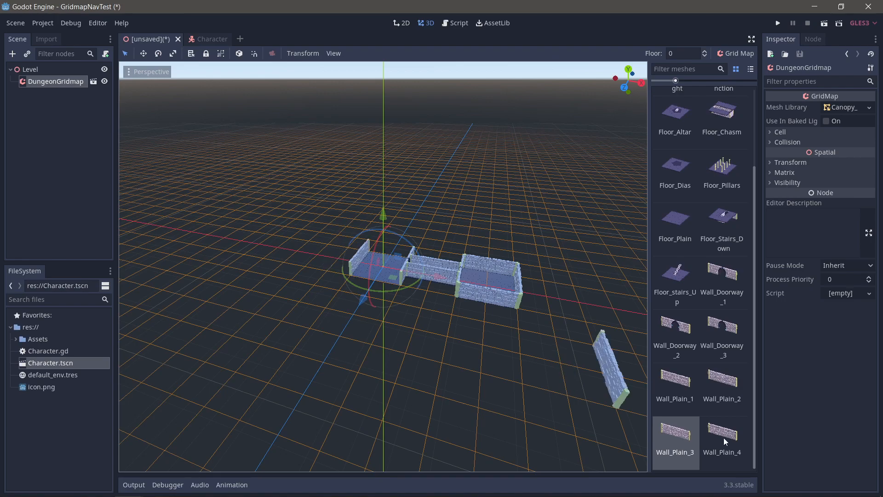
{"action": "left_click", "coordinate": [722, 377]}
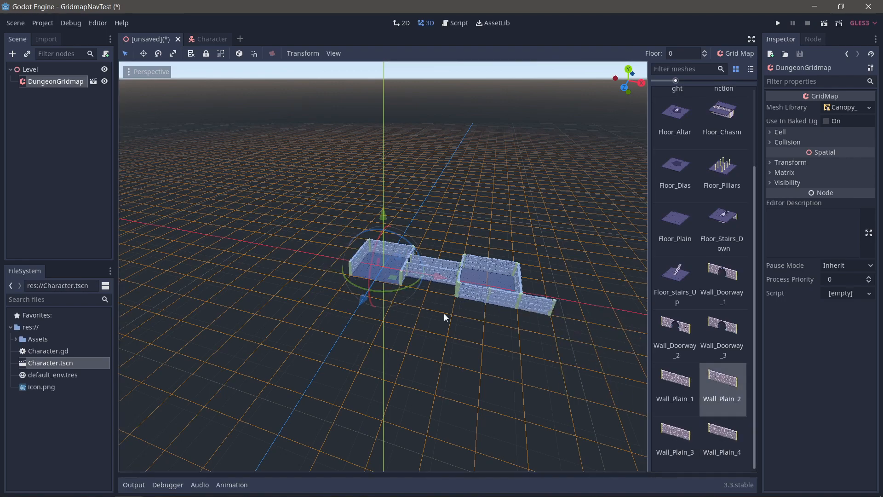
{"action": "left_click", "coordinate": [31, 69]}
{"action": "type", "text": "cam"}
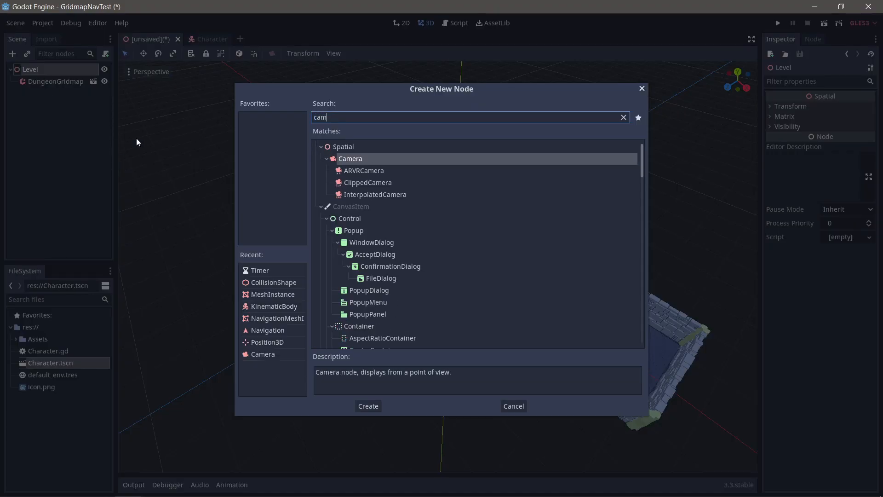
Add a Camera at translation (20, 47.945, 29.923) with rotation X -41.46, checked in Preview
{"action": "left_click", "coordinate": [367, 405]}
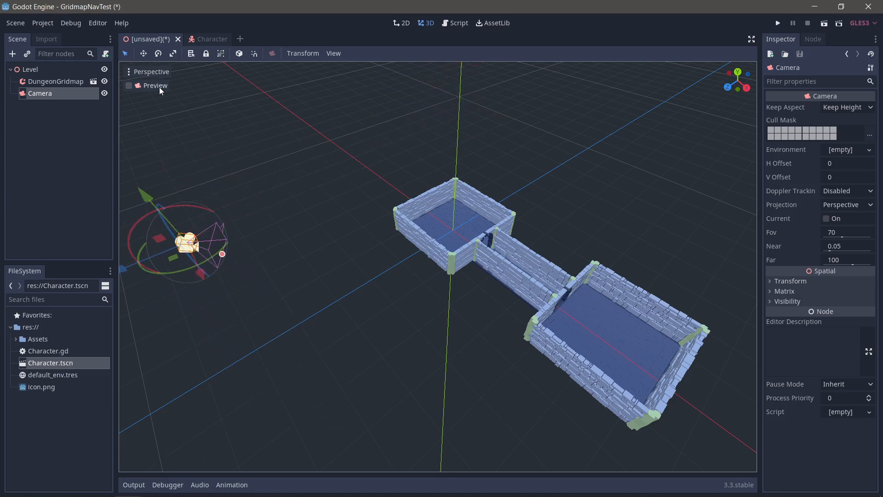
{"action": "left_click", "coordinate": [128, 85]}
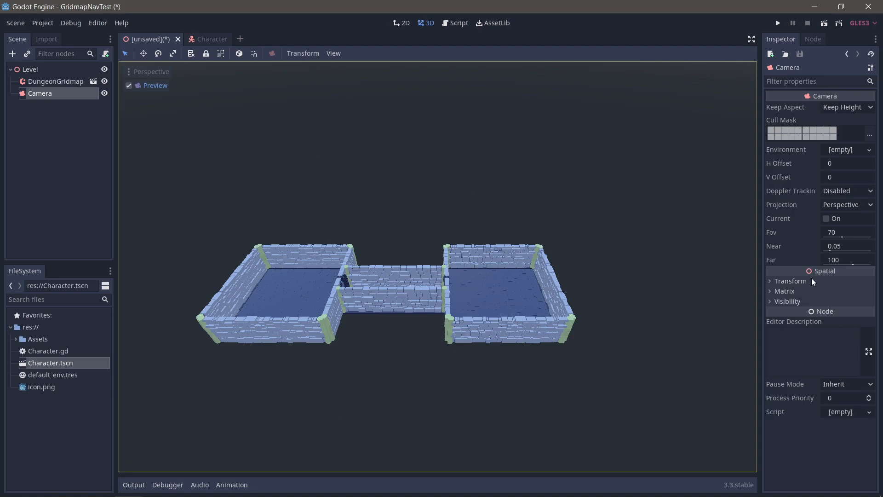
{"action": "left_click", "coordinate": [789, 281]}
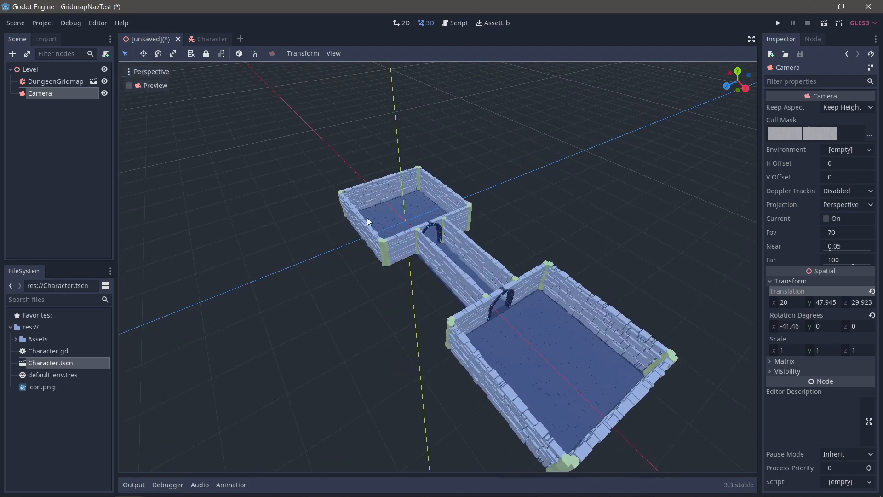
Add a Navigation node under Level holding a NavigationMeshInstance child
{"action": "left_click", "coordinate": [30, 69]}
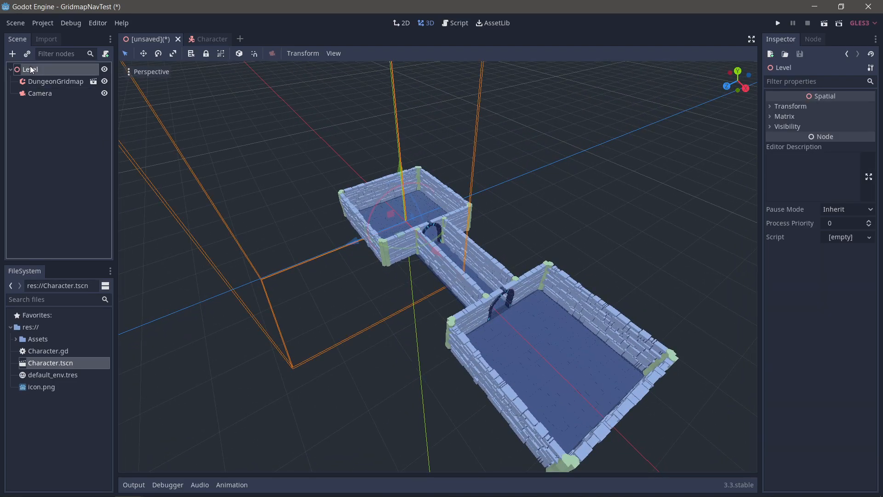
{"action": "left_click", "coordinate": [12, 54]}
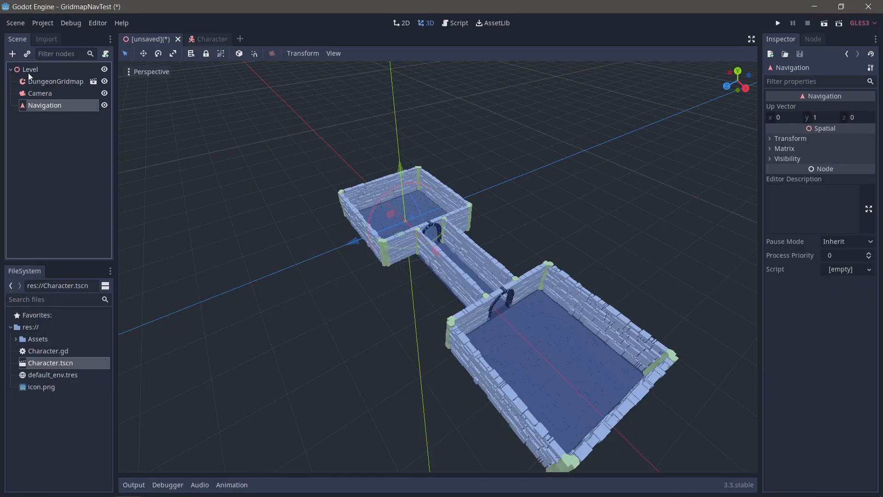
{"action": "left_click", "coordinate": [12, 54]}
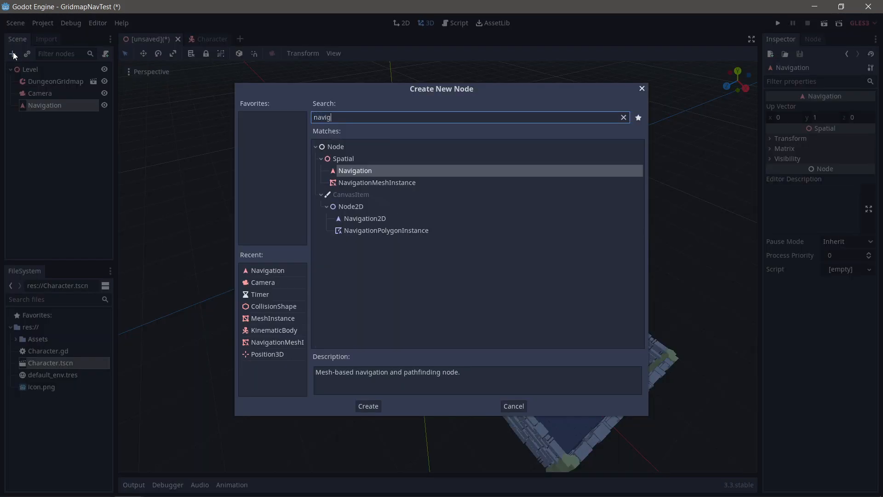
{"action": "left_click", "coordinate": [368, 406]}
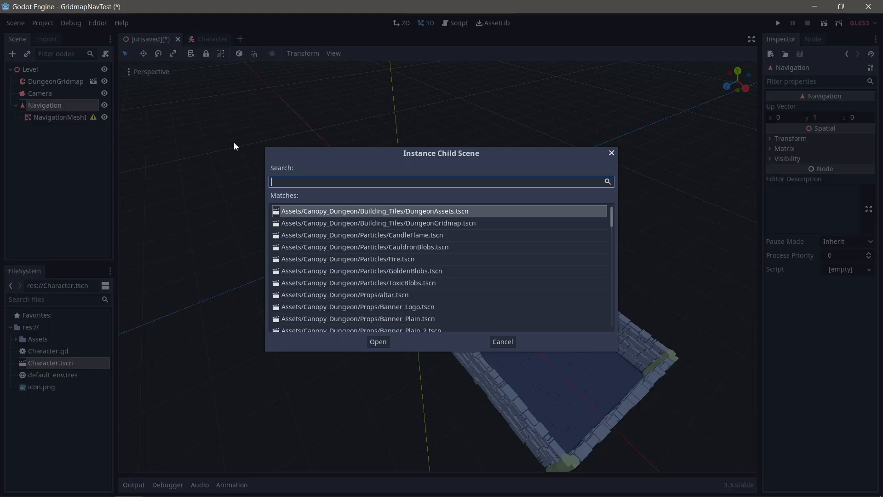
Instance Character.tscn under Navigation and start assigning the NavigationMeshInstance's navmesh
{"action": "type", "text": "char"}
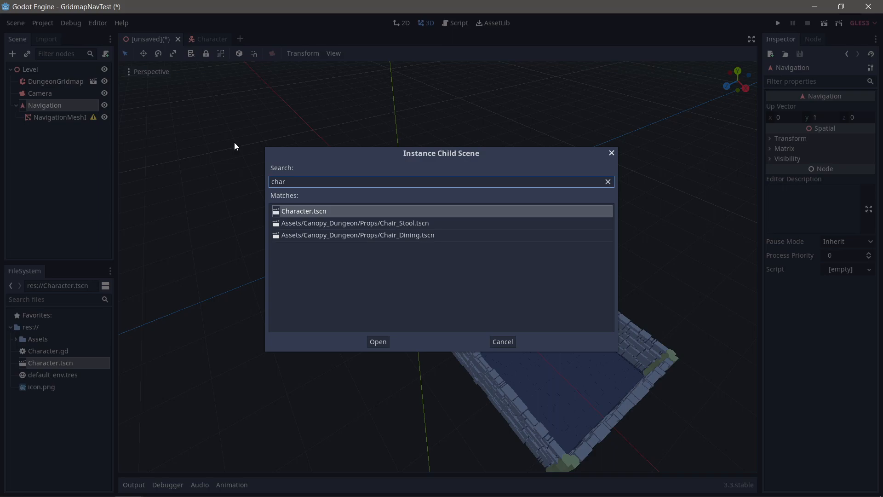
{"action": "left_click", "coordinate": [377, 341]}
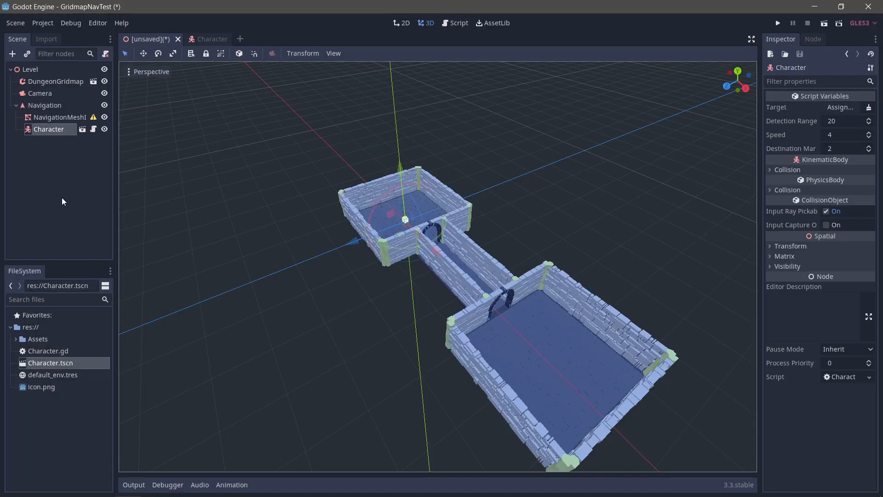
{"action": "mouse_move", "coordinate": [63, 82]}
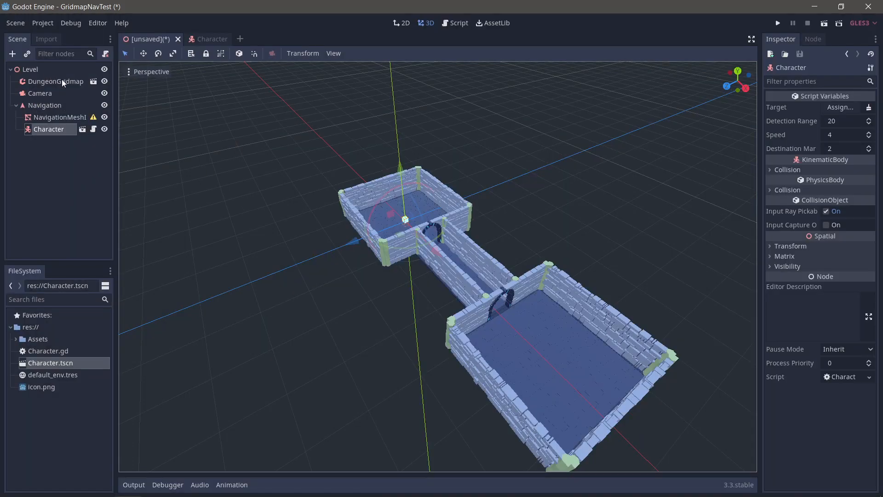
{"action": "mouse_move", "coordinate": [58, 119]}
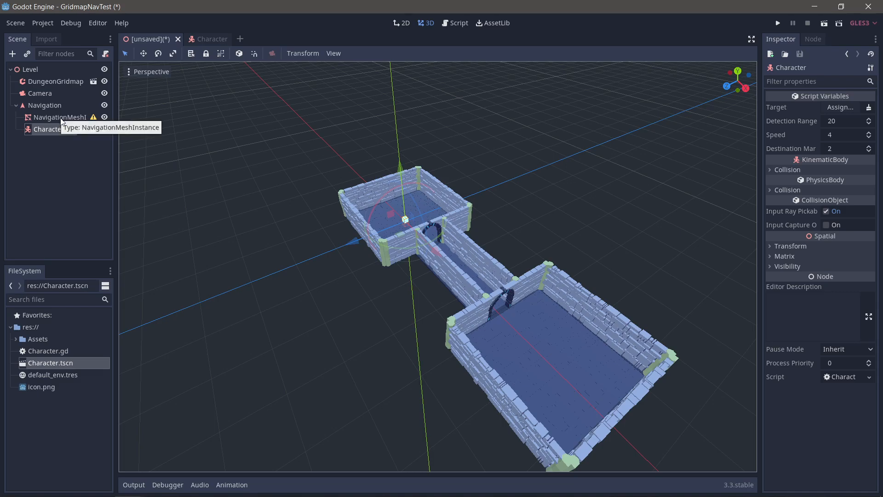
{"action": "left_click", "coordinate": [56, 117]}
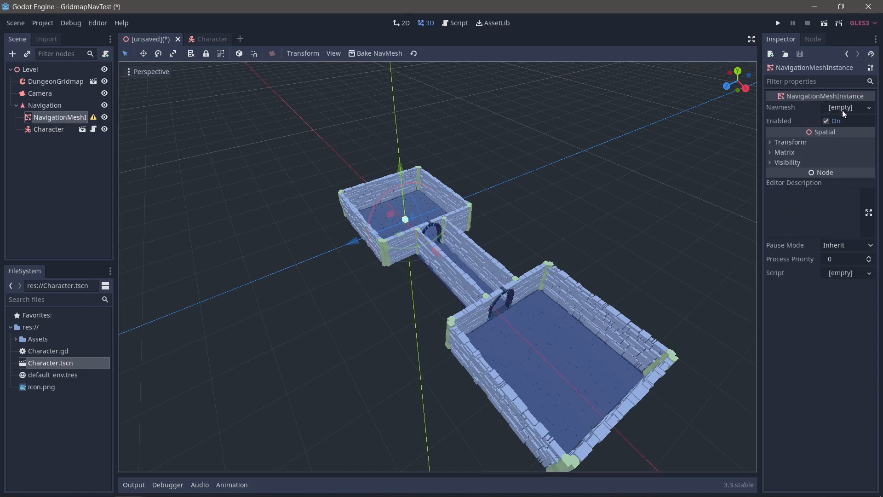
{"action": "left_click", "coordinate": [842, 107]}
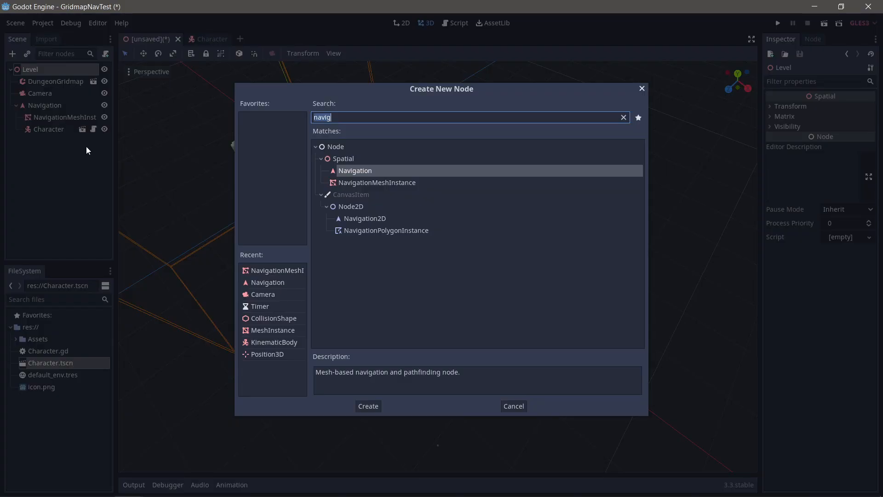
Add a Position3D named Target, assign it as the Character's target, and save as Level.tscn
{"action": "left_click", "coordinate": [367, 405]}
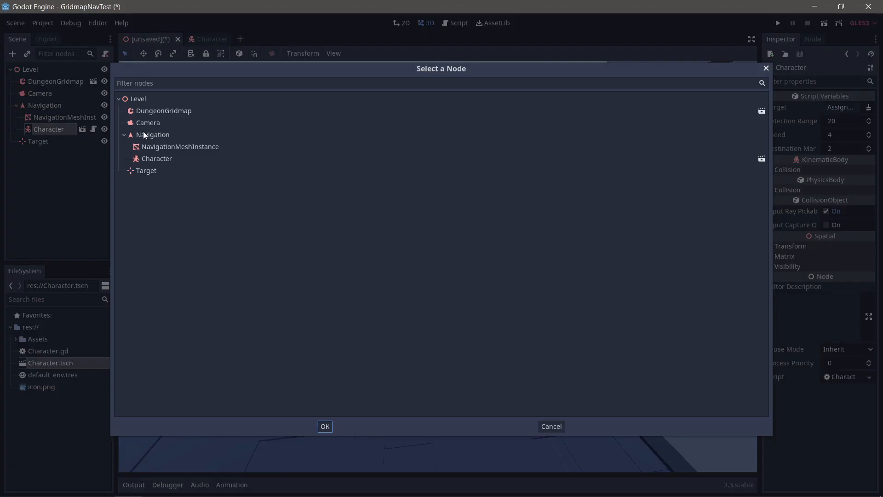
{"action": "left_click", "coordinate": [325, 426]}
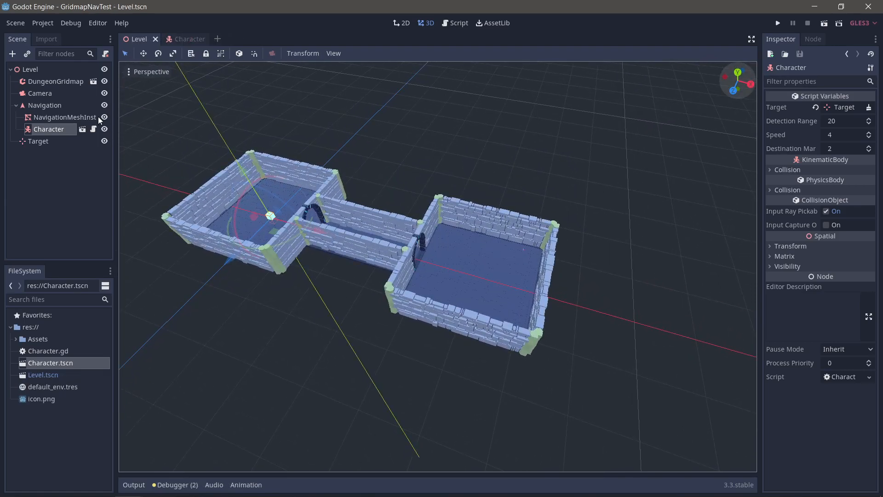
{"action": "mouse_move", "coordinate": [65, 116]}
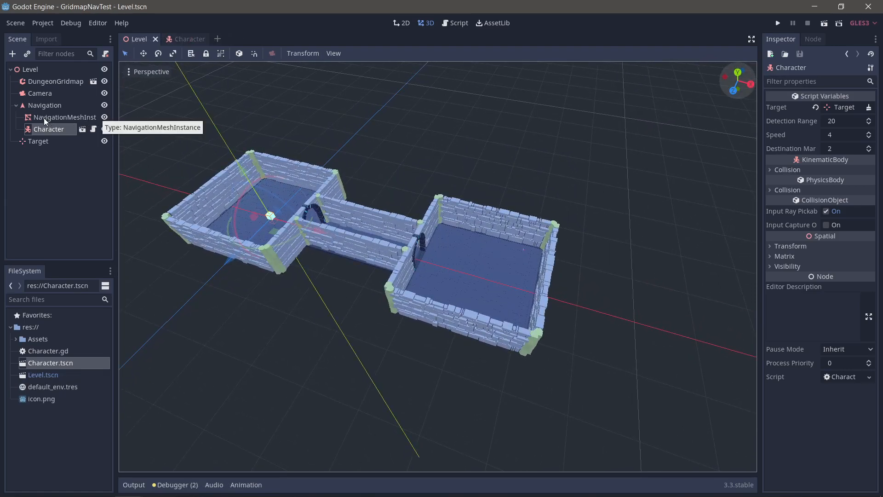
Parent DungeonGridmap under NavigationMeshInstance, bake the navmesh, and set agent radius 1
{"action": "left_click", "coordinate": [66, 117]}
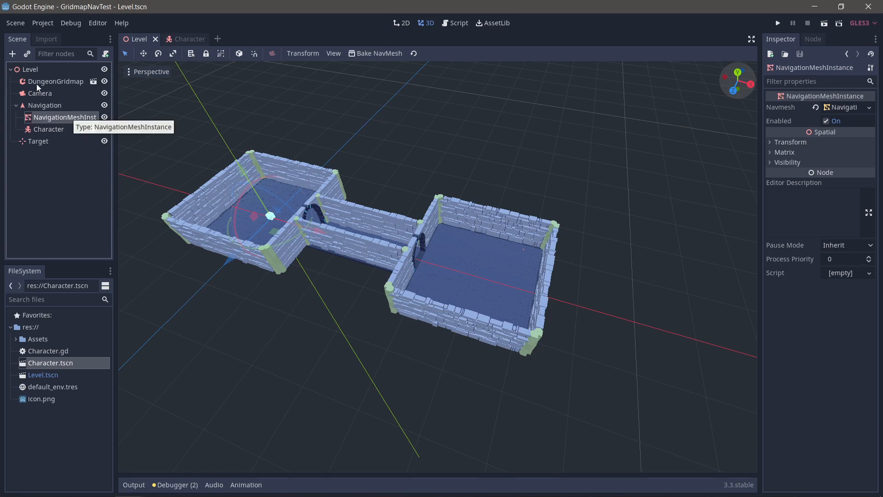
{"action": "left_click", "coordinate": [56, 81]}
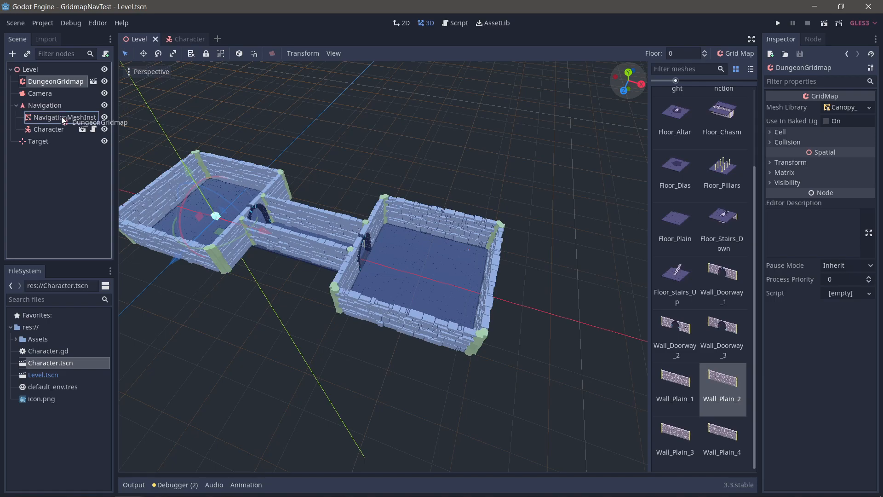
{"action": "left_click", "coordinate": [64, 105]}
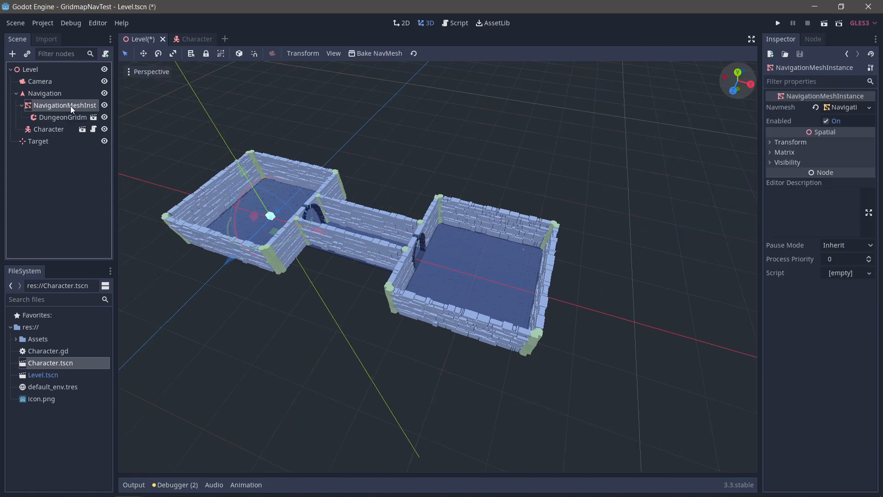
{"action": "left_click", "coordinate": [378, 53]}
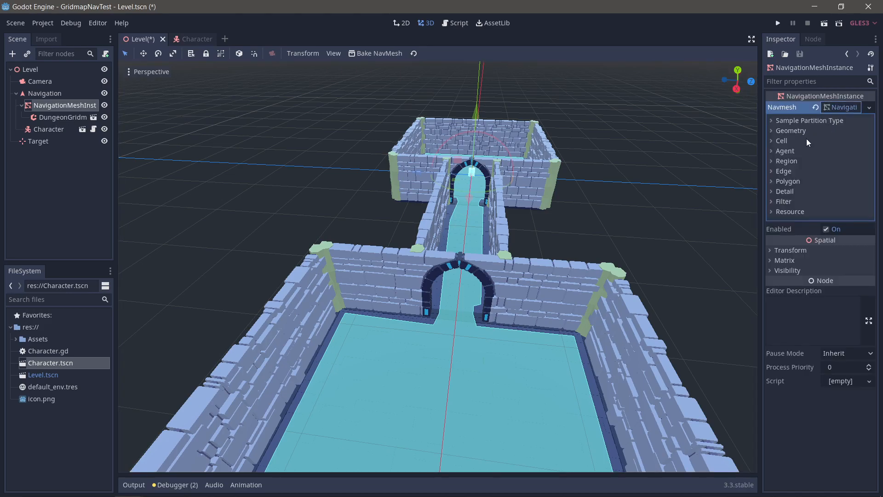
{"action": "left_click", "coordinate": [785, 150]}
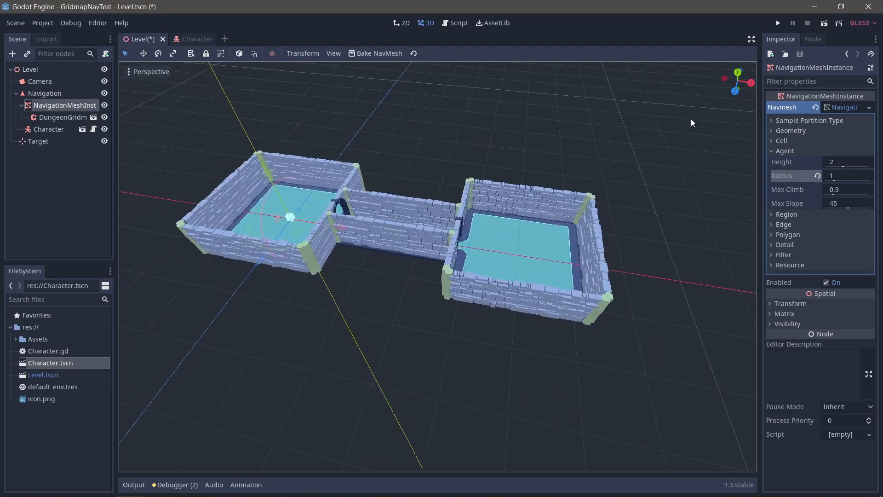
Raise the Character's Speed to 15 and test-run the level, then close the game window
{"action": "left_click", "coordinate": [778, 23]}
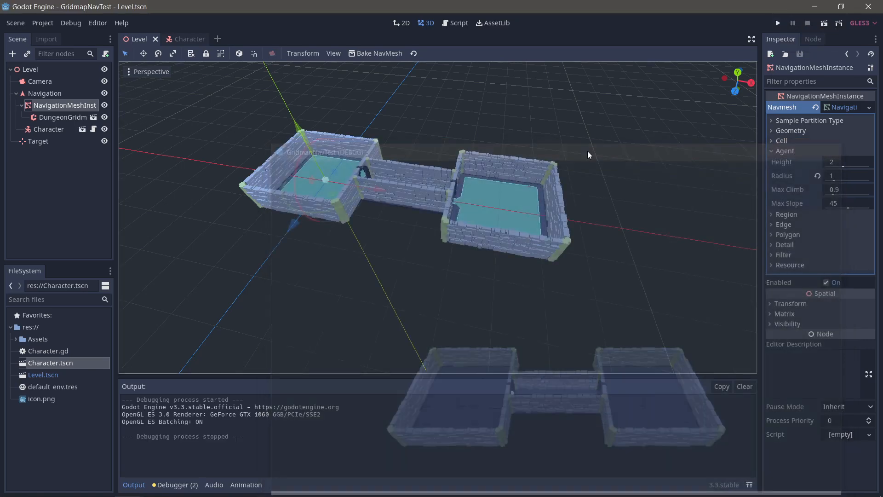
{"action": "left_click", "coordinate": [454, 23]}
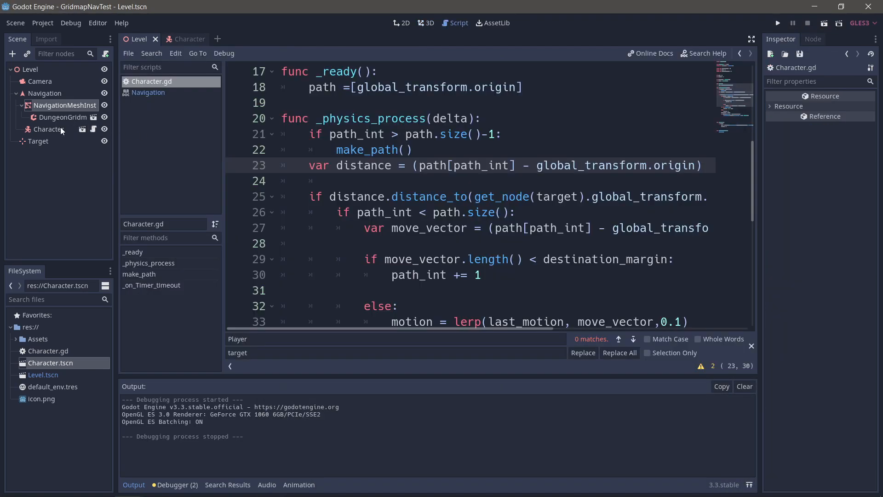
{"action": "left_click", "coordinate": [426, 22]}
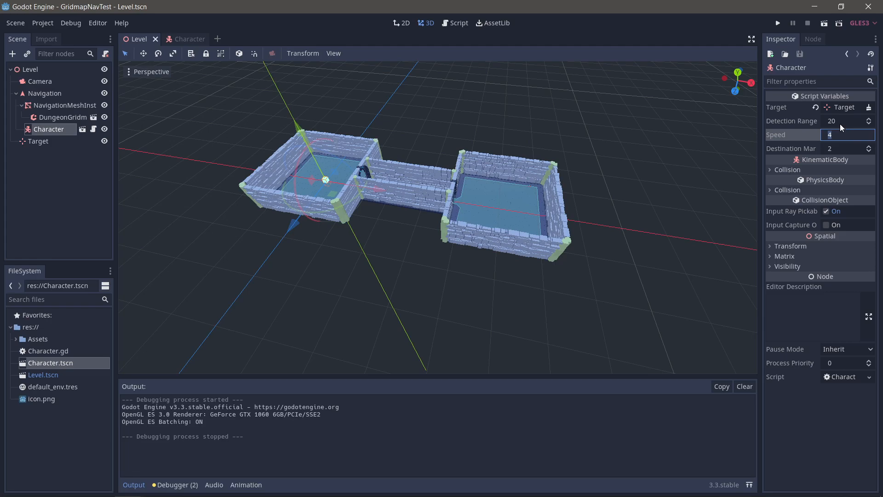
{"action": "left_click", "coordinate": [776, 23]}
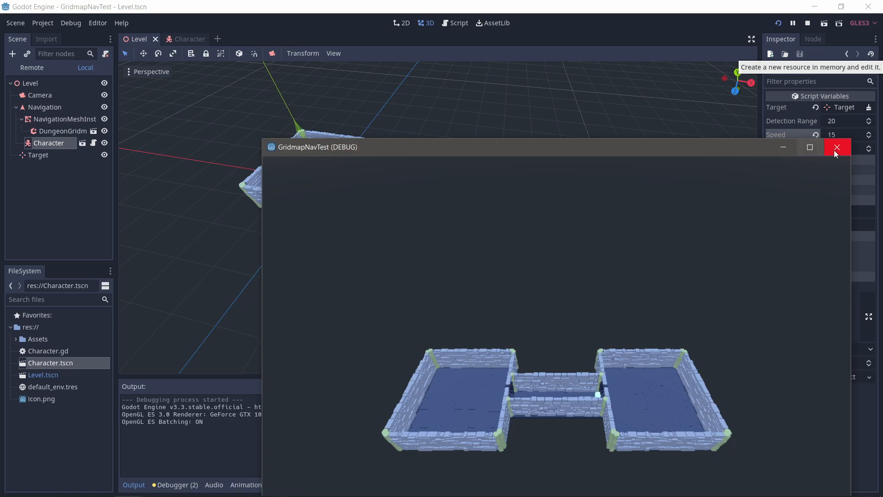
{"action": "left_click", "coordinate": [837, 147]}
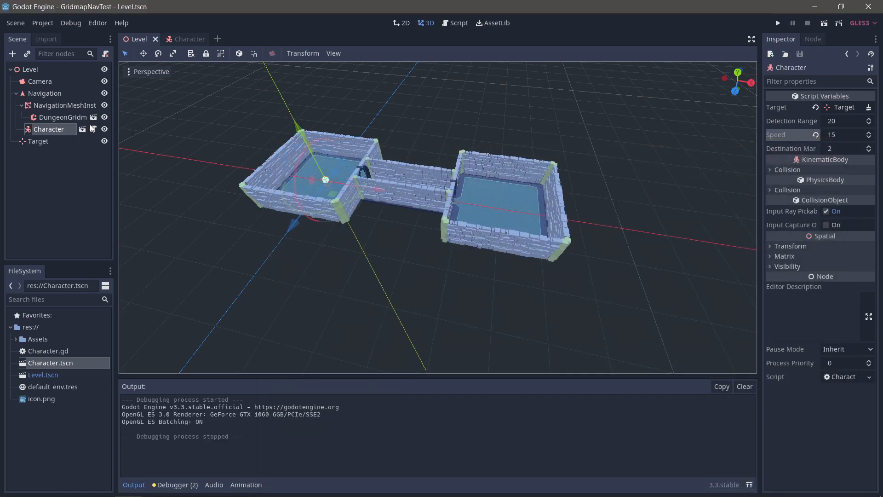
Paint Wall_Doorway and corridor pieces to add longer corridors, a T-junction and a third room
{"action": "left_click", "coordinate": [64, 117]}
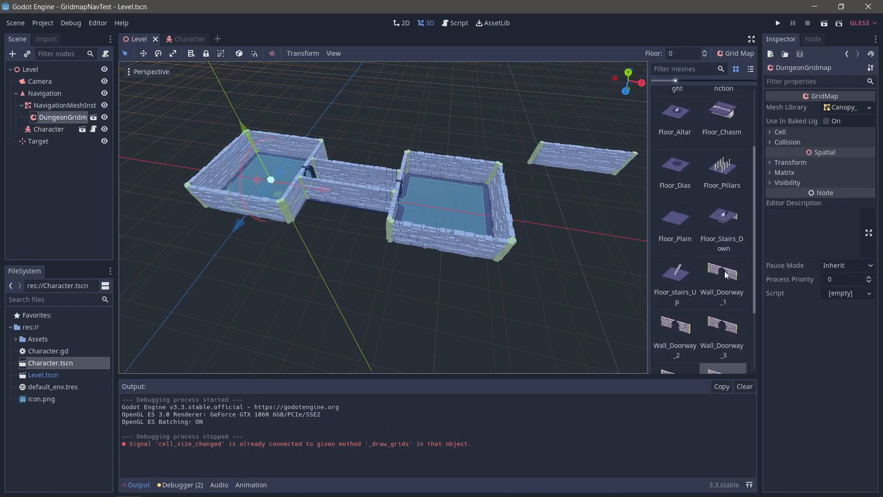
{"action": "left_click", "coordinate": [723, 276]}
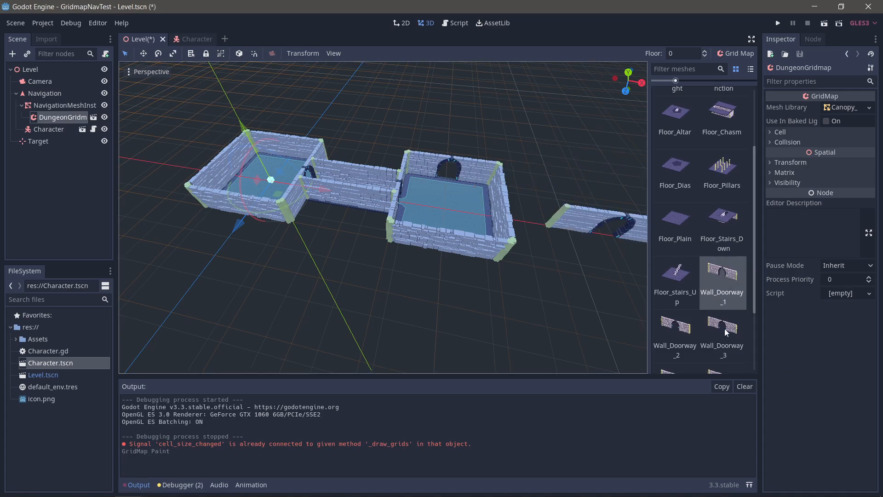
{"action": "scroll", "scroll_direction": "up", "scroll_amount": 3}
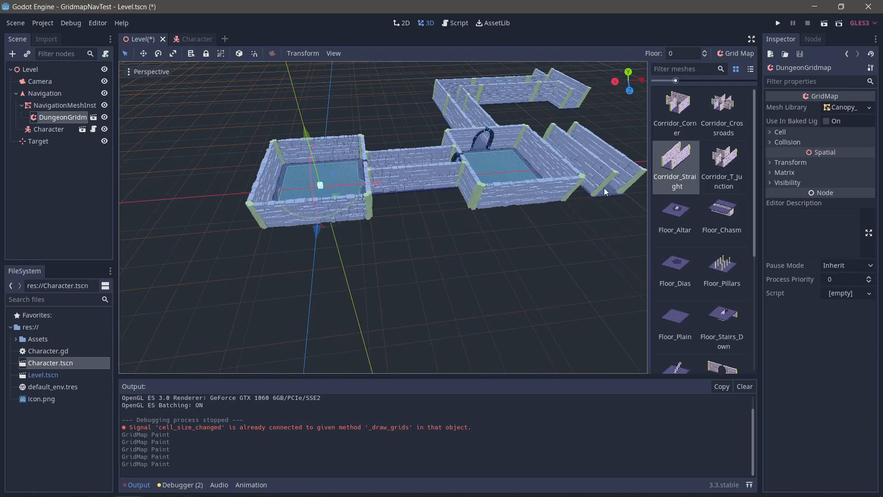
{"action": "scroll", "scroll_direction": "down", "scroll_amount": 3}
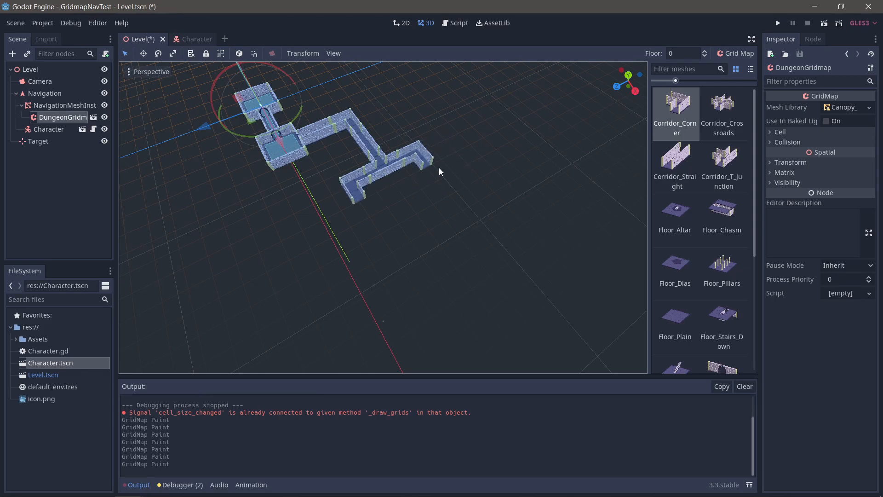
{"action": "left_click", "coordinate": [674, 314]}
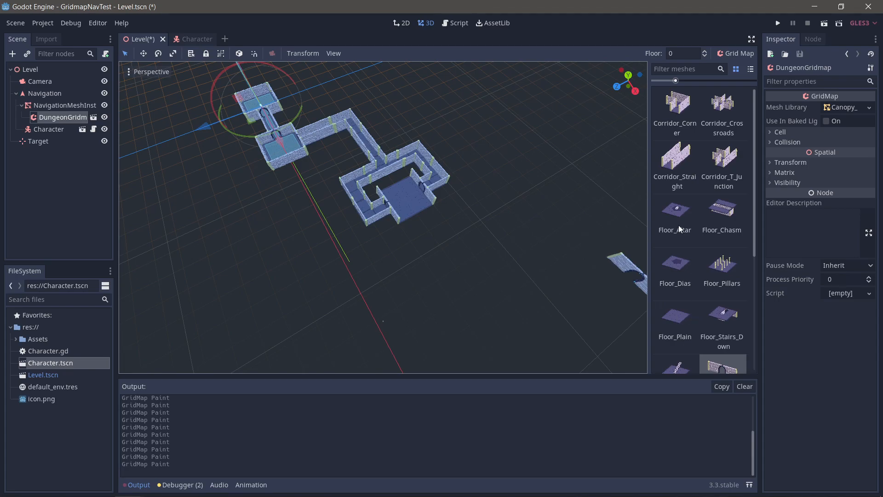
{"action": "scroll", "scroll_direction": "down", "scroll_amount": 3}
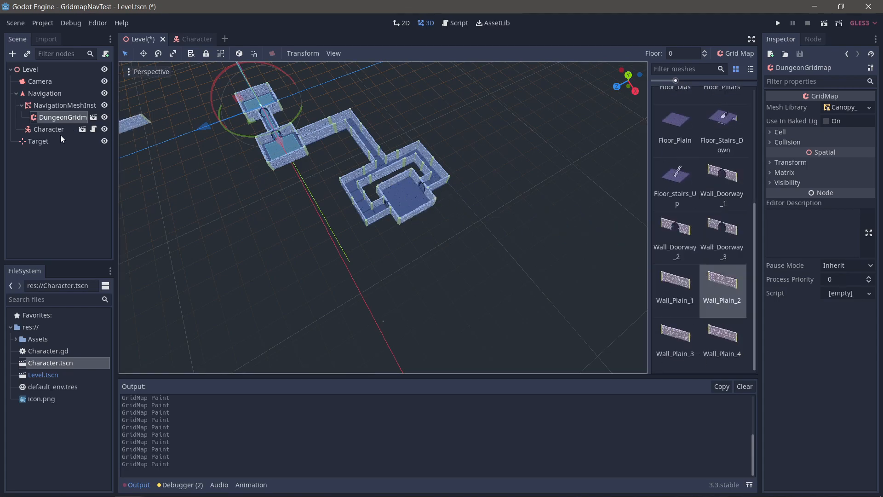
Set the Camera's rotation X to -90 and move it to about (45.6, 80, -21) above the dungeon
{"action": "left_click", "coordinate": [40, 81]}
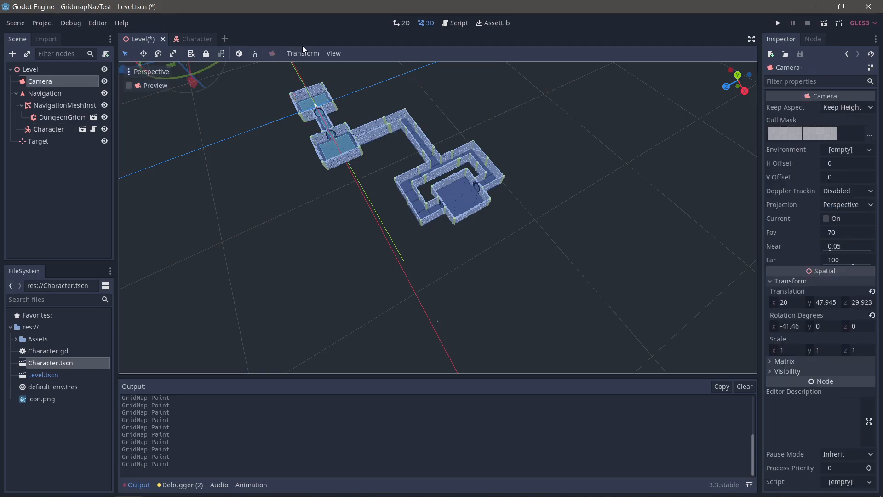
{"action": "left_click", "coordinate": [128, 84]}
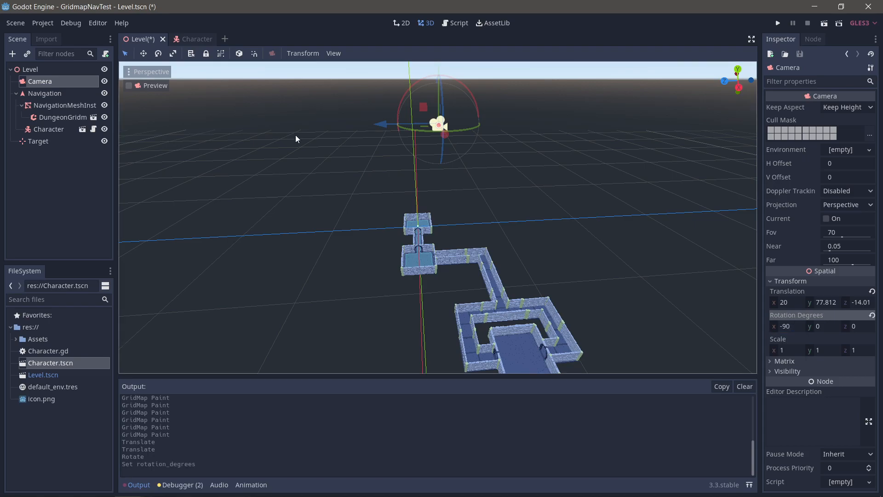
{"action": "left_click", "coordinate": [129, 85]}
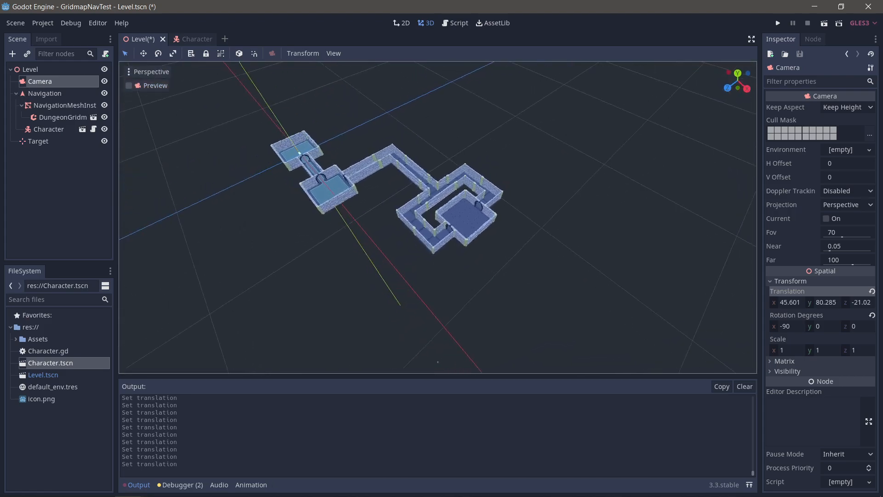
Relocate the Target into the new room, rebake the NavMesh, and run then stop the level
{"action": "left_click", "coordinate": [38, 141]}
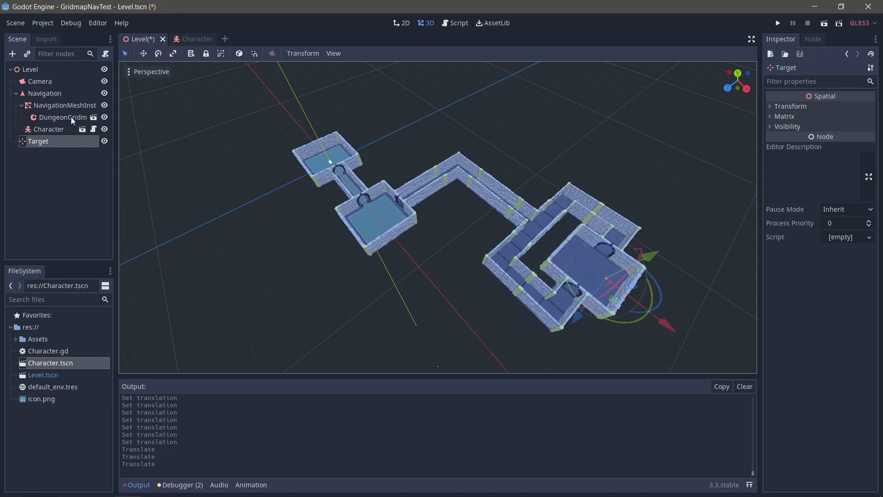
{"action": "left_click", "coordinate": [66, 105]}
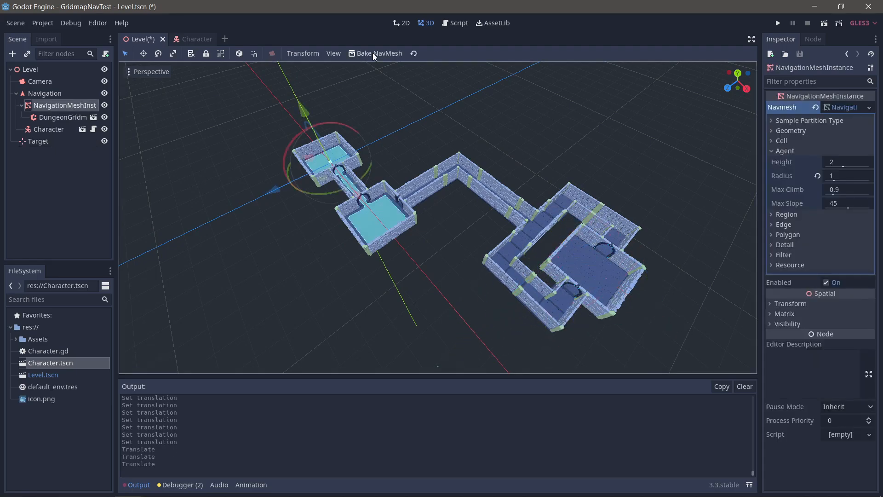
{"action": "left_click", "coordinate": [376, 54]}
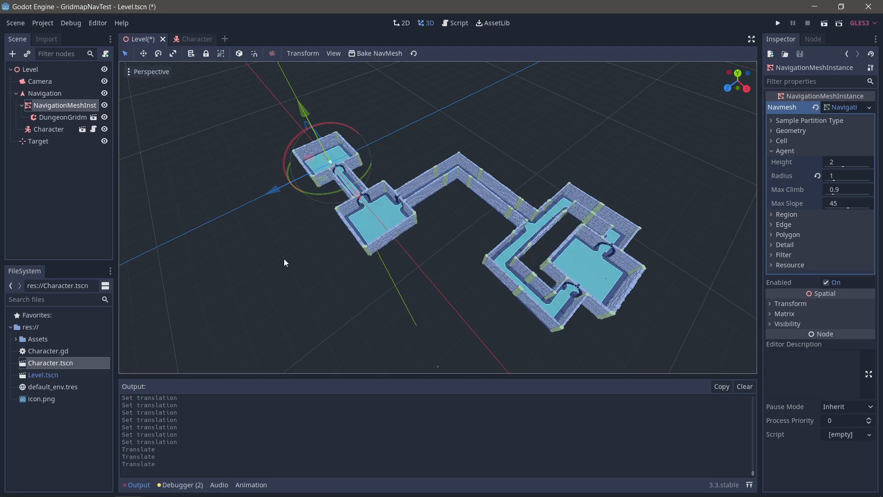
{"action": "left_click", "coordinate": [776, 23]}
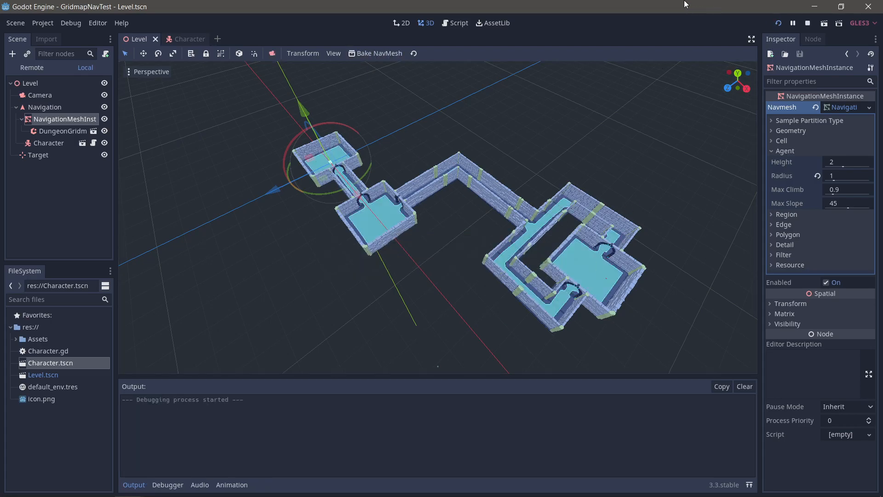
{"action": "left_click", "coordinate": [822, 23]}
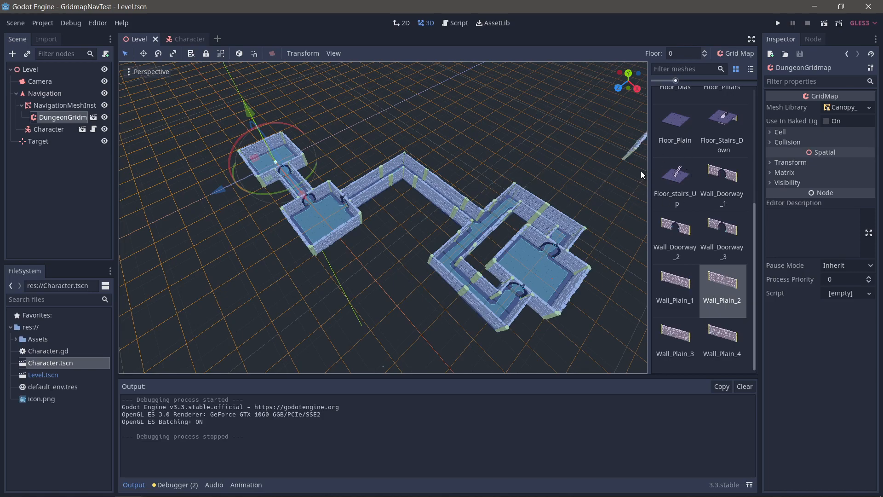
Paint corridor tiles on DungeonGridmap to form one winding path to the third room
{"action": "scroll", "scroll_direction": "up", "scroll_amount": 3}
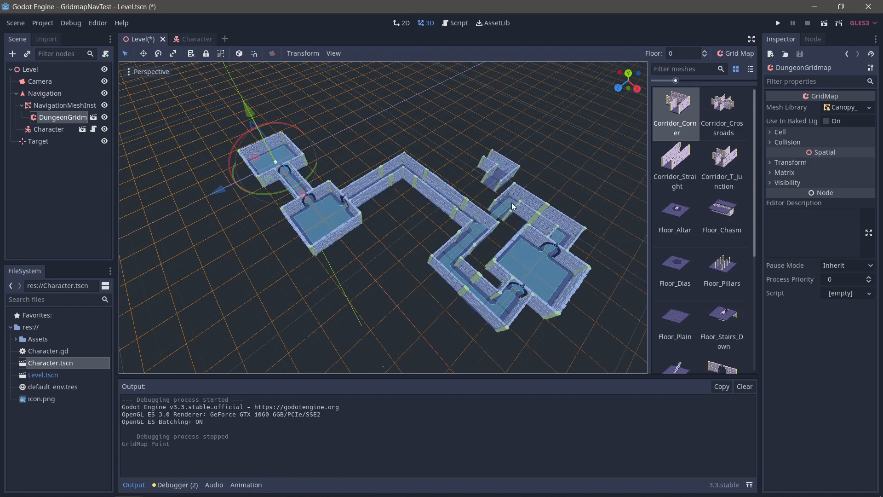
{"action": "left_click", "coordinate": [569, 242]}
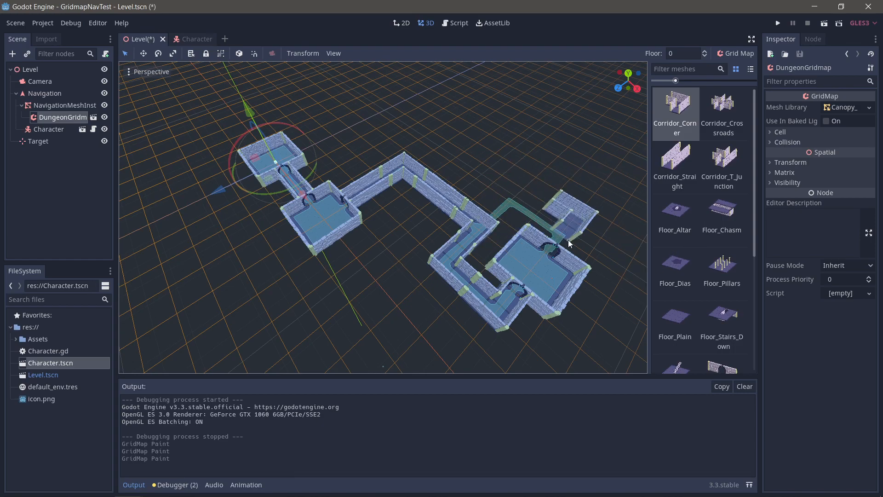
{"action": "scroll", "scroll_direction": "down", "scroll_amount": 3}
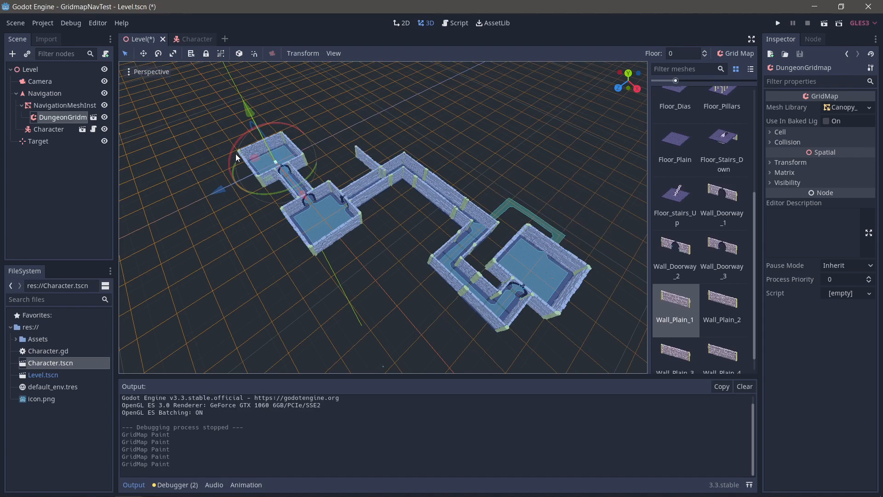
Rebake the NavigationMeshInstance for the new corridor, play the scene once, then stop it
{"action": "left_click", "coordinate": [66, 105]}
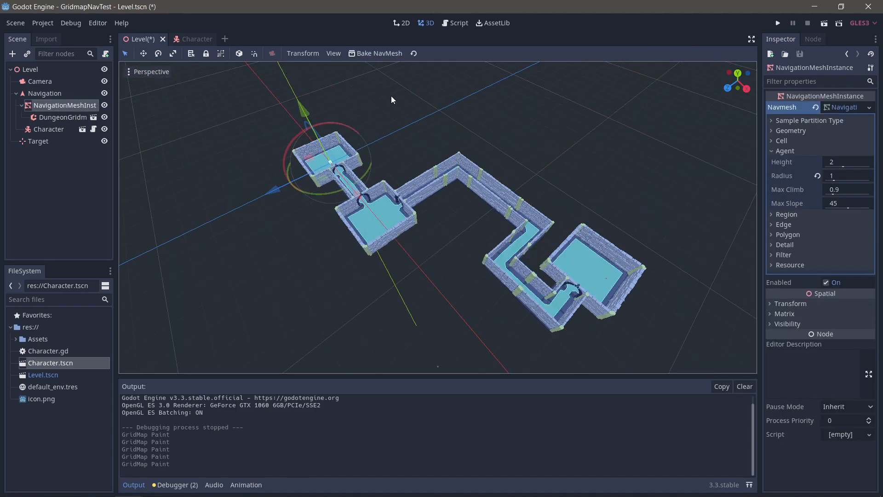
{"action": "left_click", "coordinate": [779, 23]}
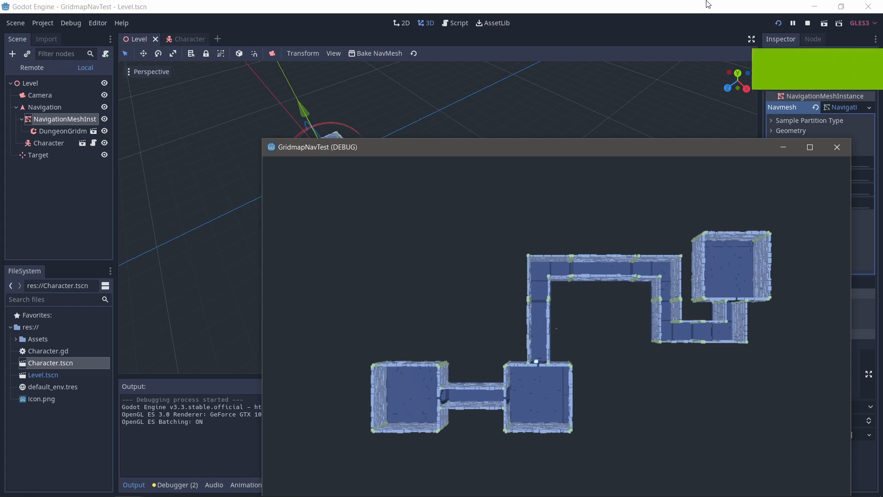
{"action": "left_click", "coordinate": [807, 23]}
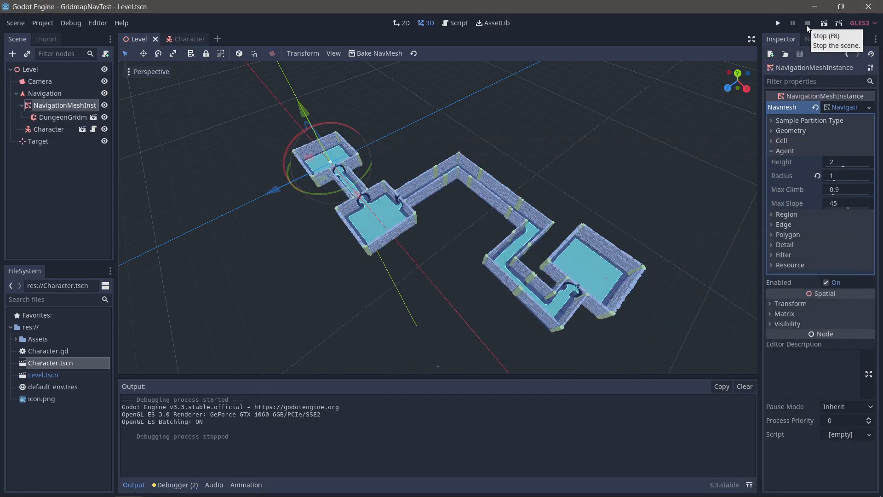